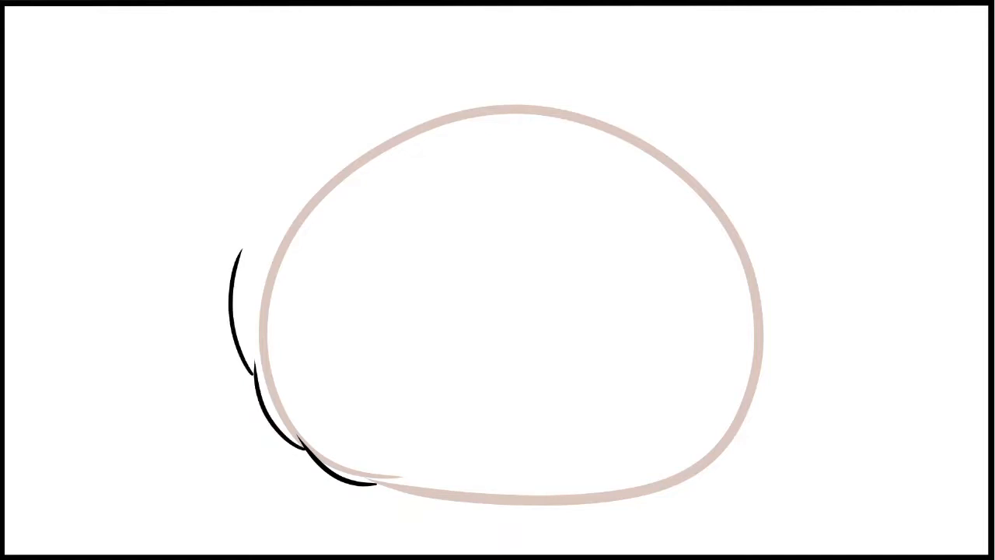
Ink the left leaf's outer edge, tip and inner edge along the circle guide.
drag(236, 256, 264, 179)
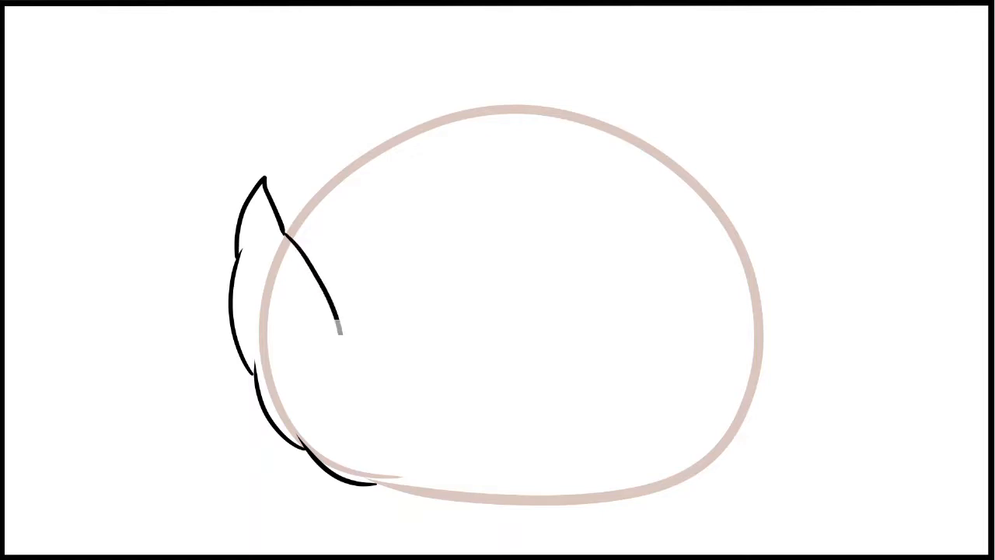
drag(339, 327, 401, 443)
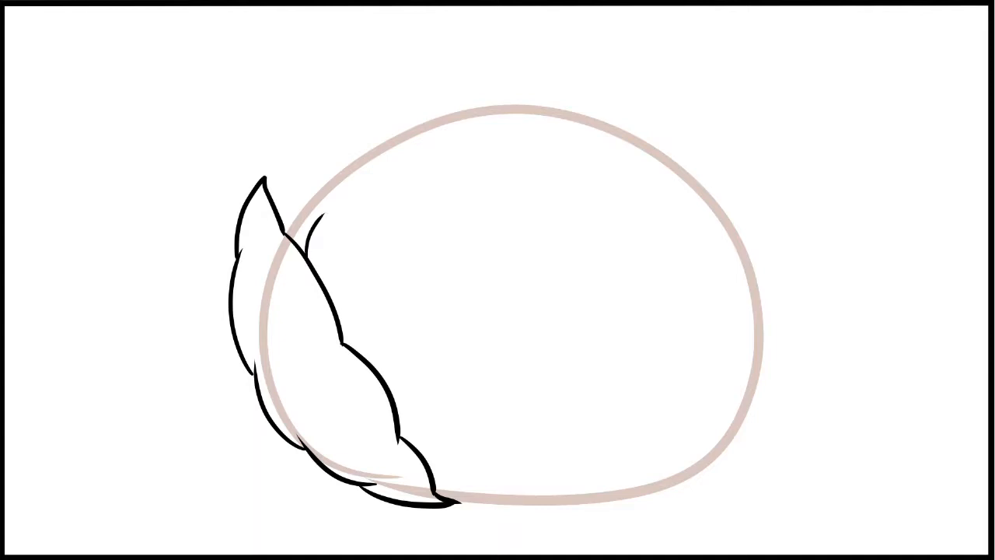
Outline a second scalloped leaf overlapping the first on its right.
drag(330, 183, 373, 277)
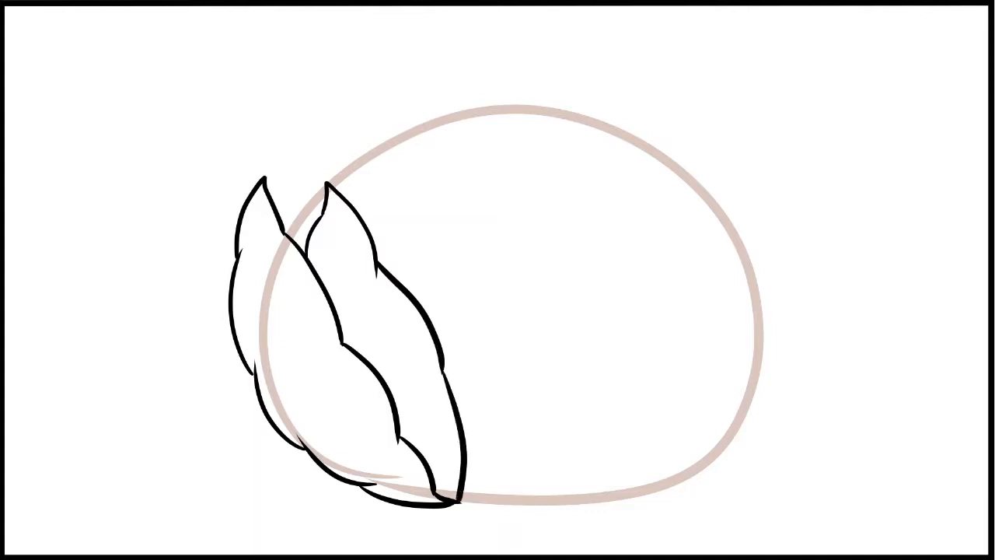
Ink the right leaf's wavy outer edge, pointed tip and inner edge, mirroring the left pair.
drag(599, 494, 708, 374)
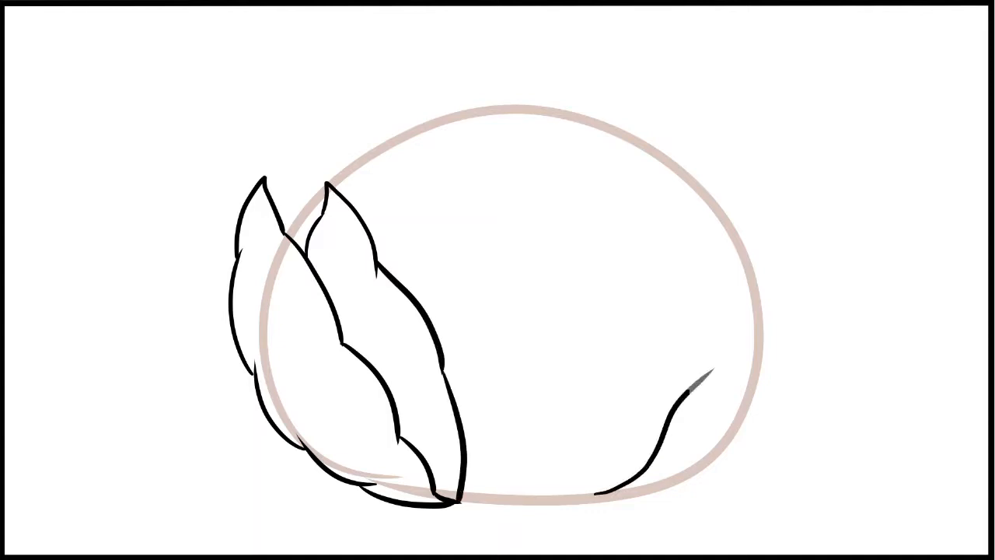
drag(684, 381, 765, 273)
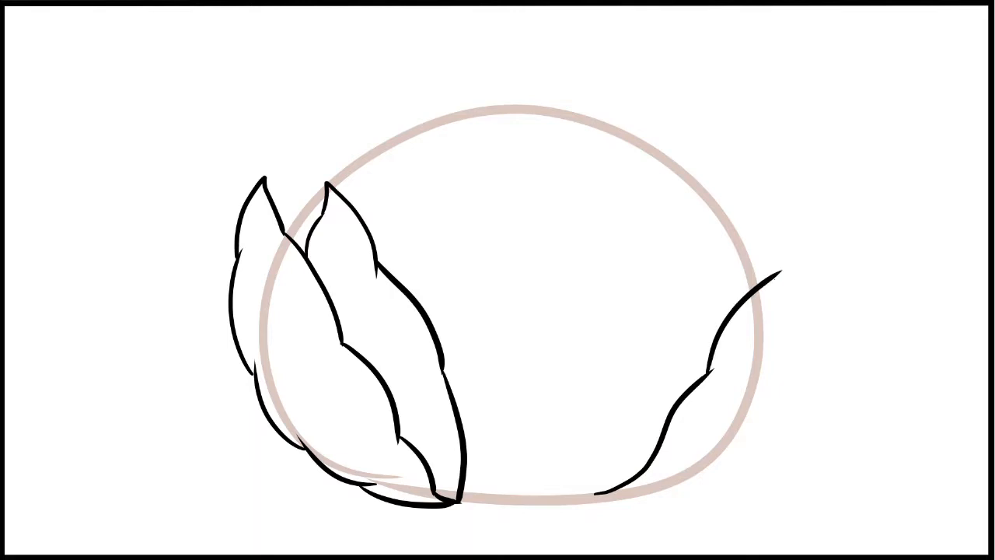
drag(770, 280, 840, 187)
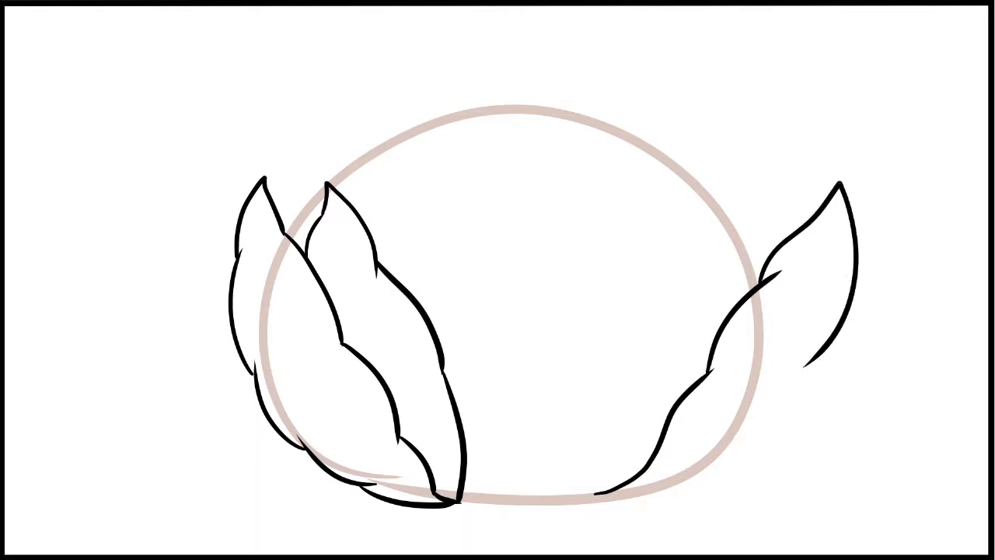
drag(809, 366, 684, 474)
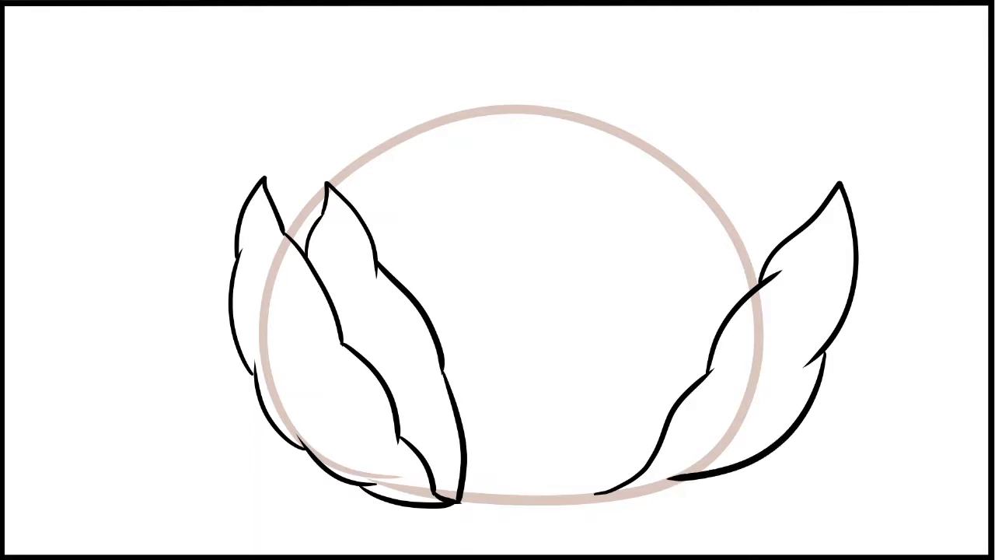